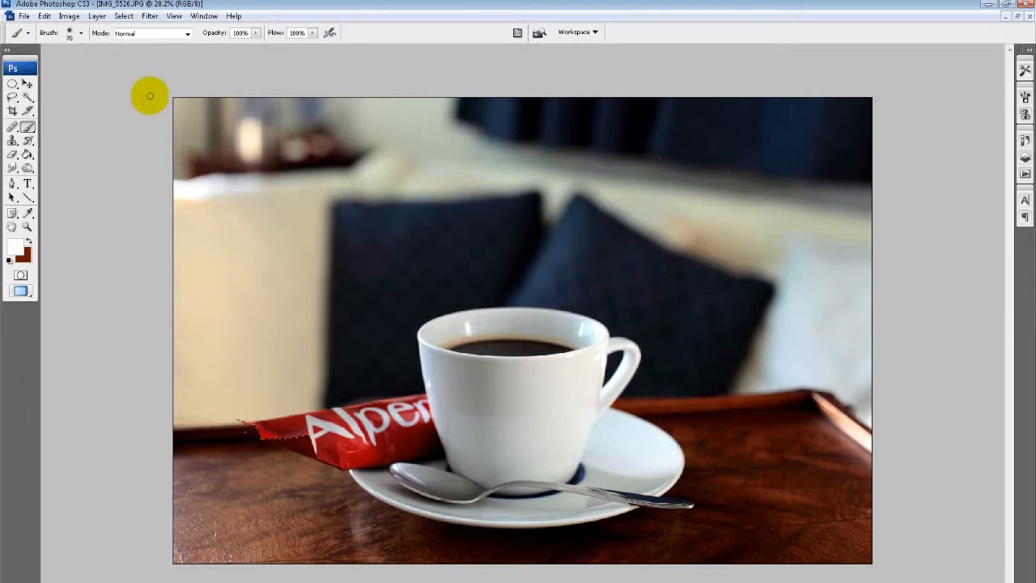
# - Add a new empty layer named 'steam' above the coffee cup photo
pyautogui.click(98, 16)
pyautogui.write('ste')
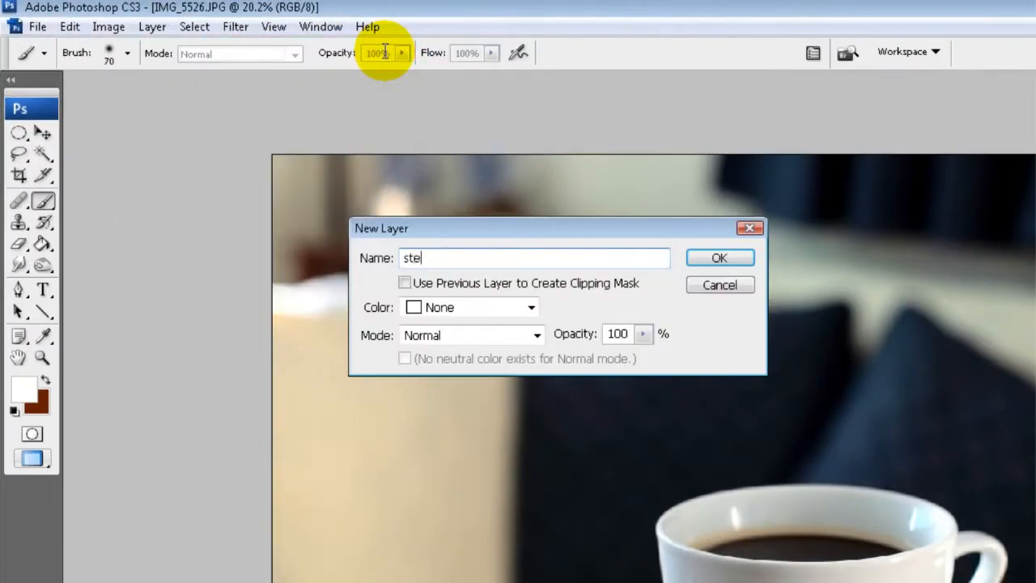
pyautogui.click(718, 257)
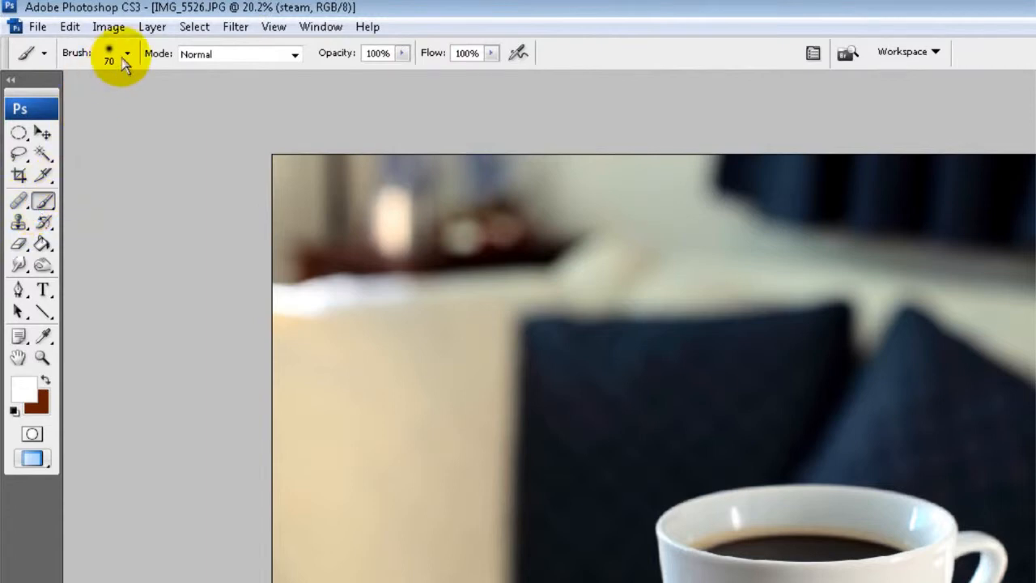
# - Adjust the Brush size and paint two wavy white strokes rising from the cup
pyautogui.click(127, 52)
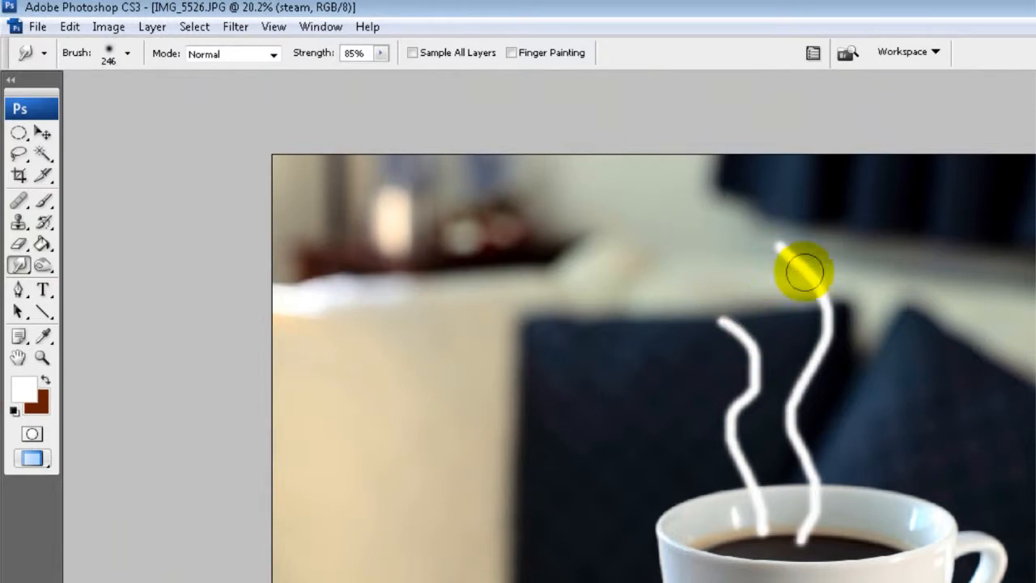
# - Smudge the white strokes at 85% strength into thinner, tapered curving wisps near the rim
pyautogui.moveTo(806, 272); pyautogui.dragTo(760, 502)
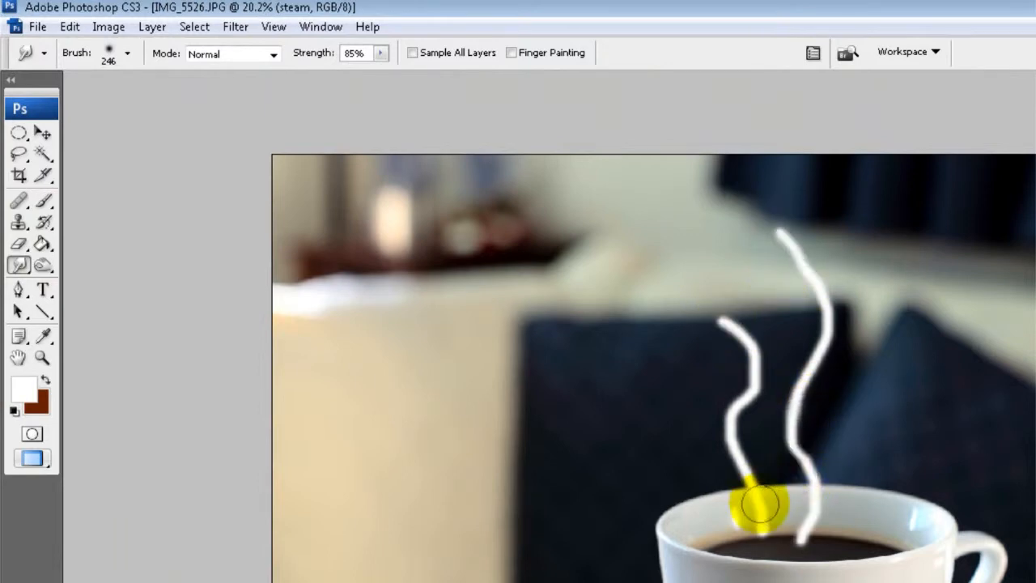
pyautogui.moveTo(757, 505); pyautogui.dragTo(752, 421)
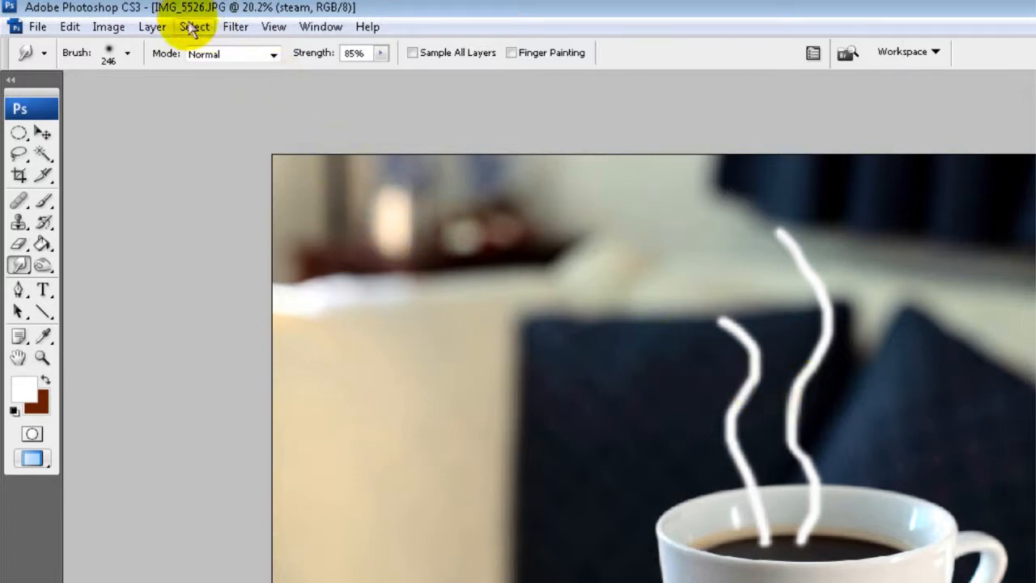
# - Apply Motion Blur at angle 0 and distance 775 pixels to soften the steam into faint wisps
pyautogui.click(236, 26)
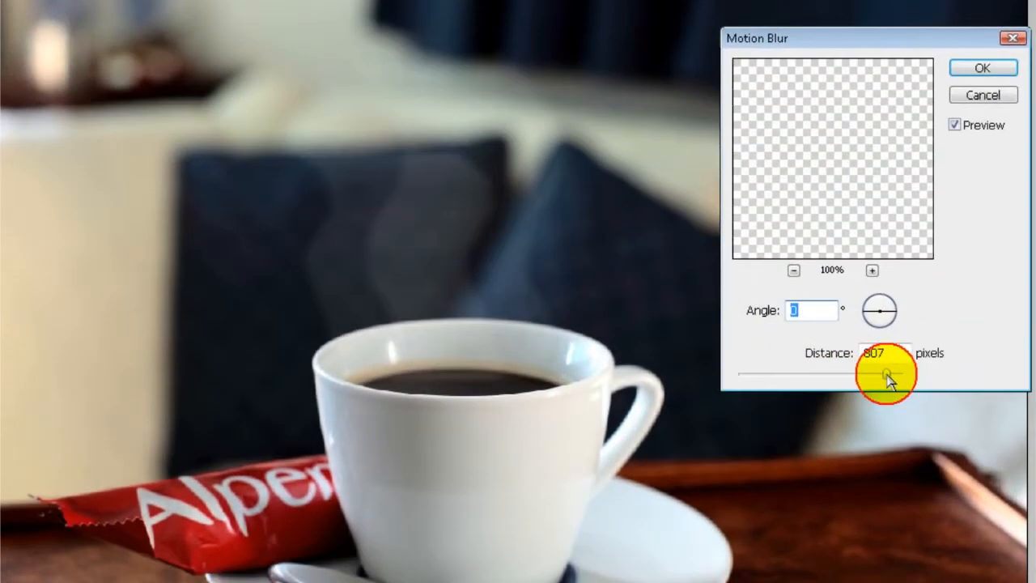
pyautogui.moveTo(887, 374); pyautogui.dragTo(849, 373)
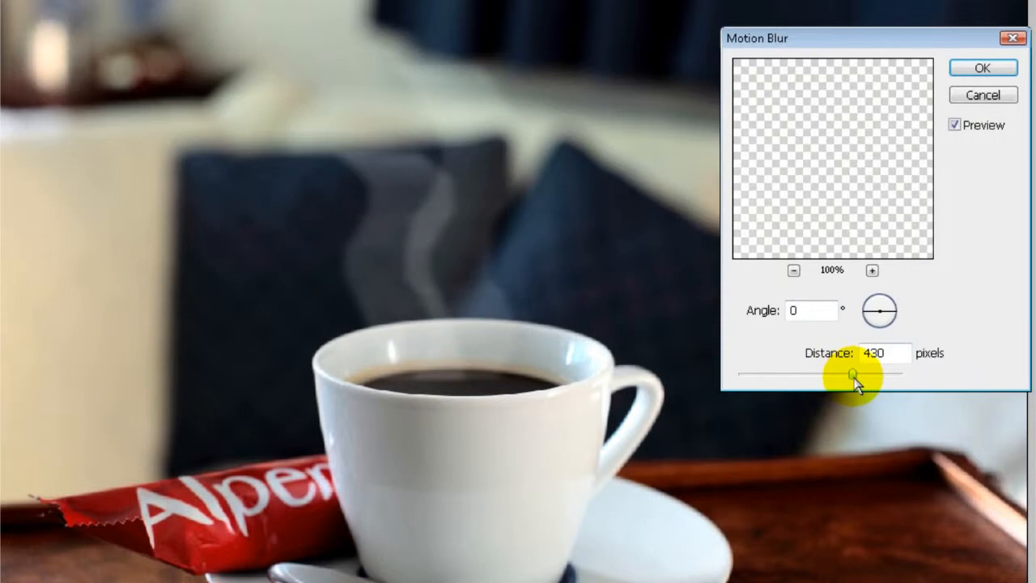
pyautogui.moveTo(851, 374); pyautogui.dragTo(874, 378)
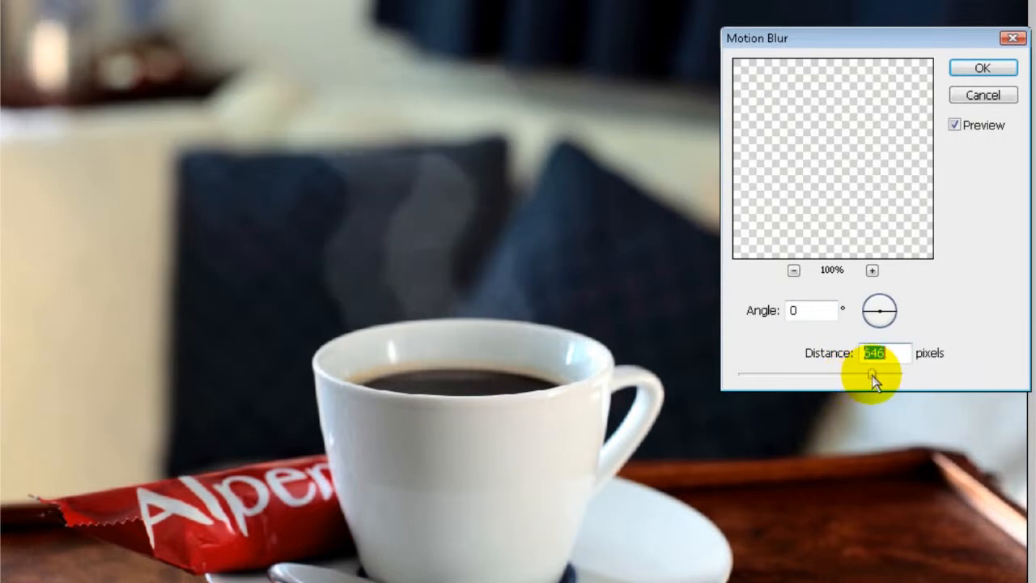
pyautogui.moveTo(850, 374); pyautogui.dragTo(882, 374)
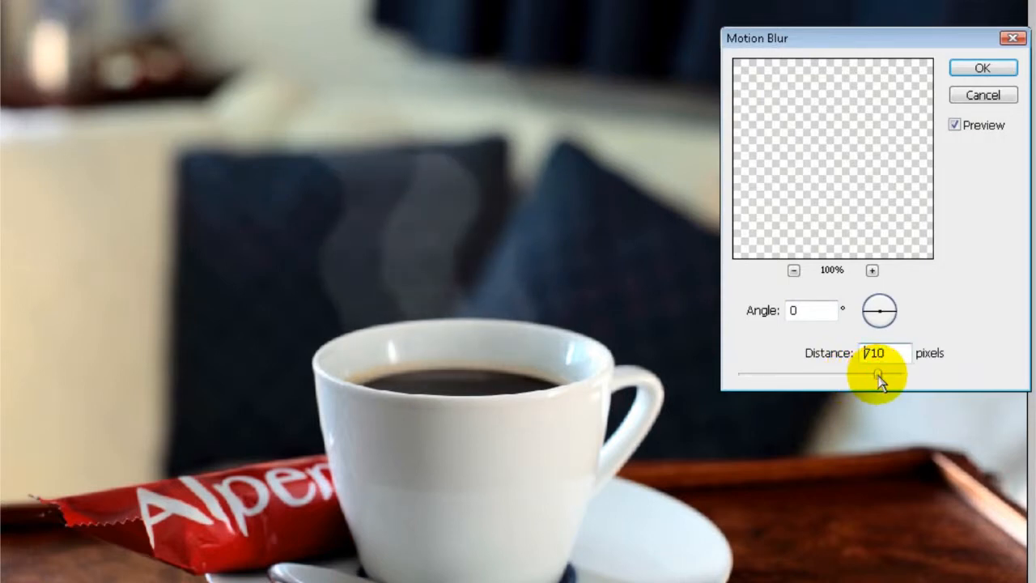
pyautogui.moveTo(877, 375); pyautogui.dragTo(887, 376)
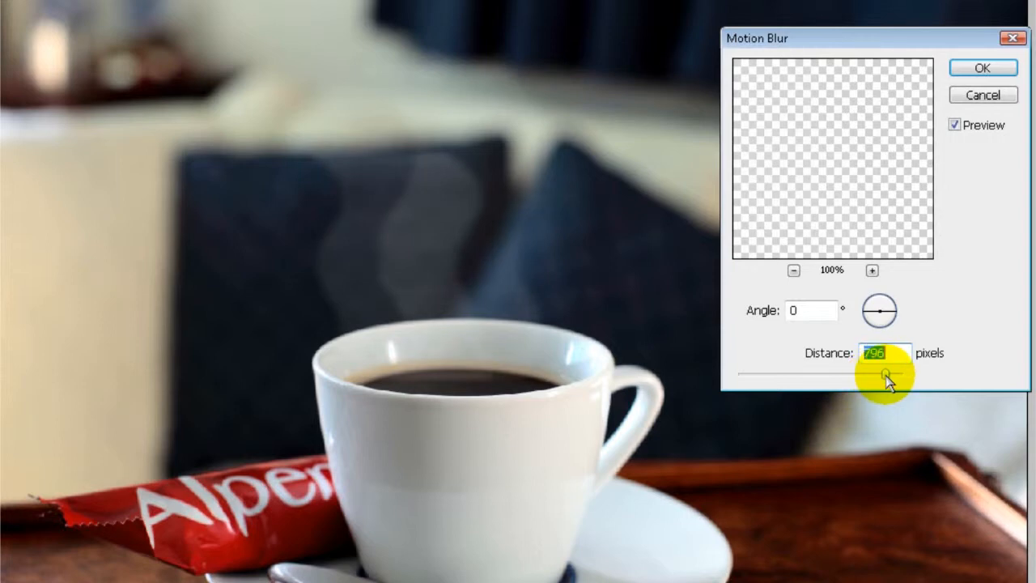
pyautogui.moveTo(887, 374); pyautogui.dragTo(874, 374)
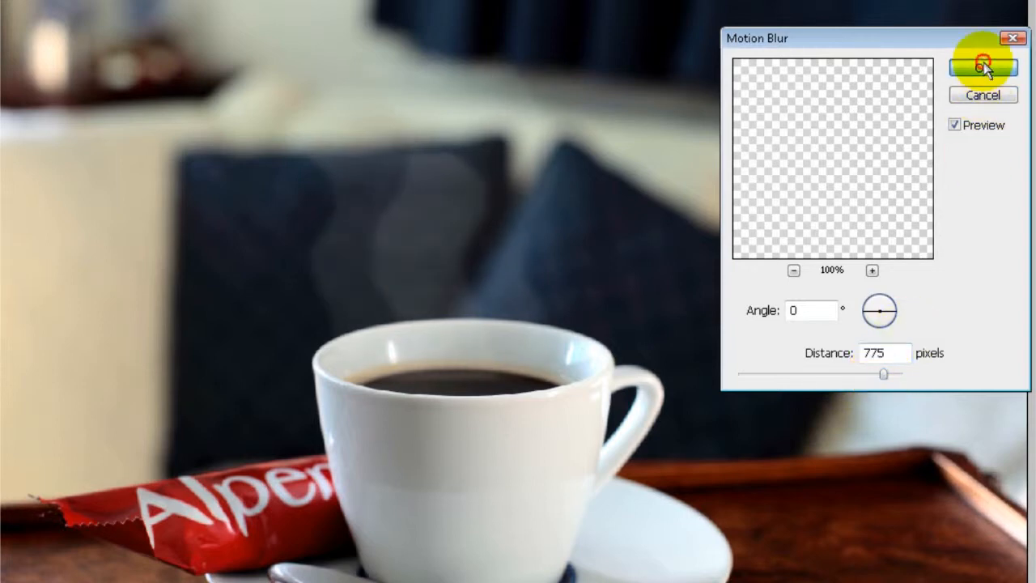
pyautogui.click(982, 68)
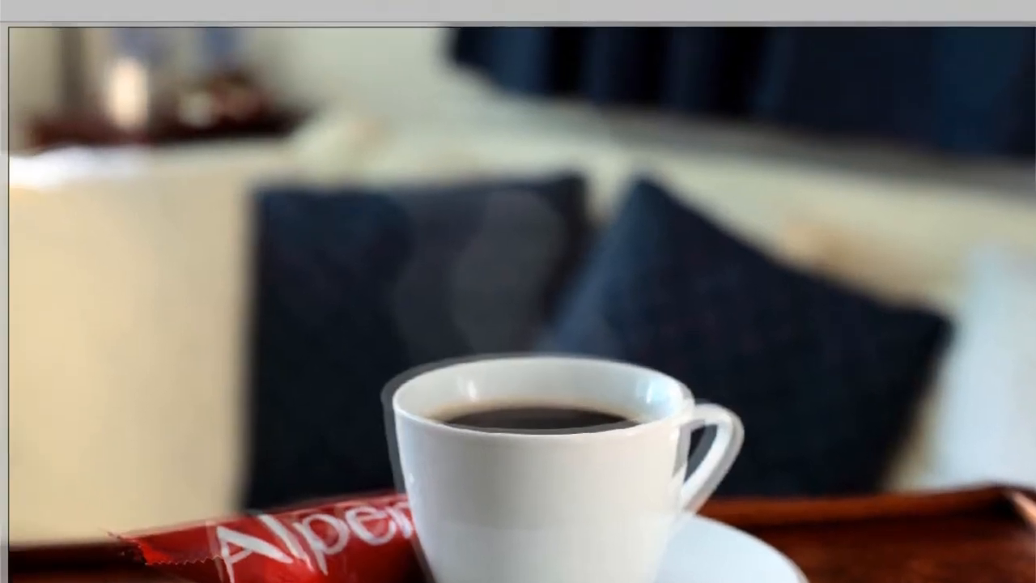
# - Free Transform the steam layer, narrowing it from the right side to about 91% width
pyautogui.click(68, 26)
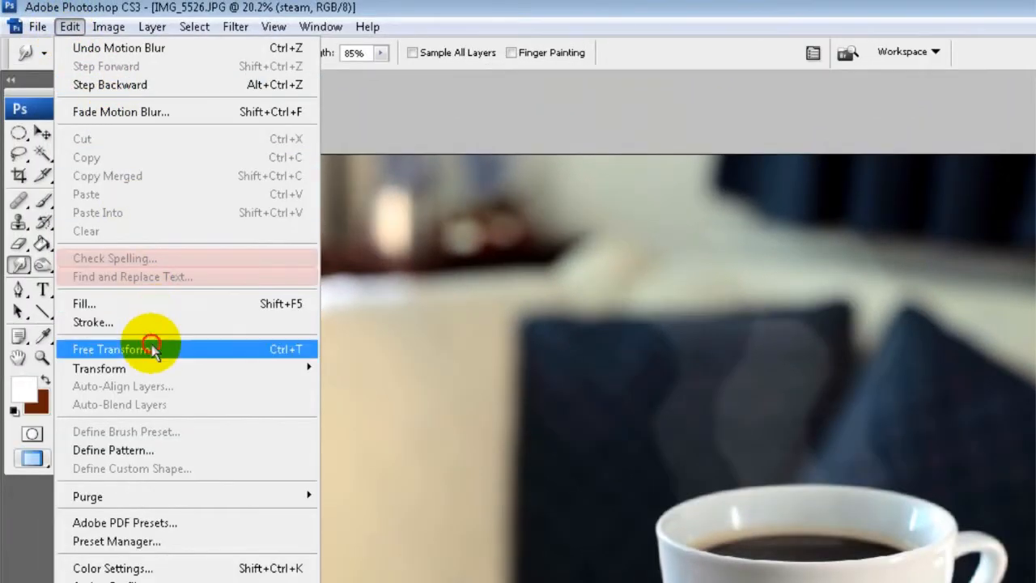
pyautogui.click(113, 349)
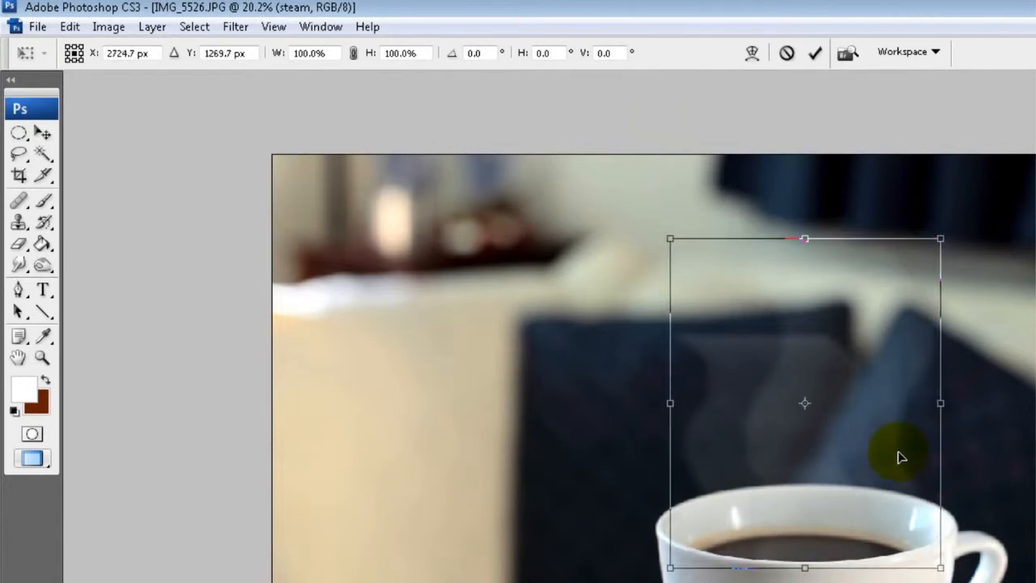
pyautogui.moveTo(939, 403); pyautogui.dragTo(906, 407)
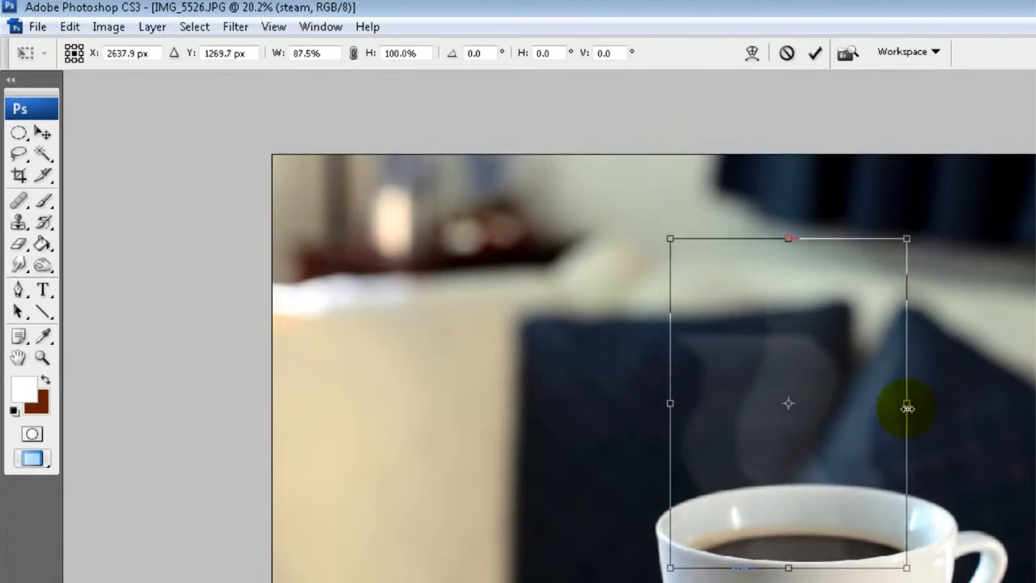
pyautogui.moveTo(906, 403); pyautogui.dragTo(935, 421)
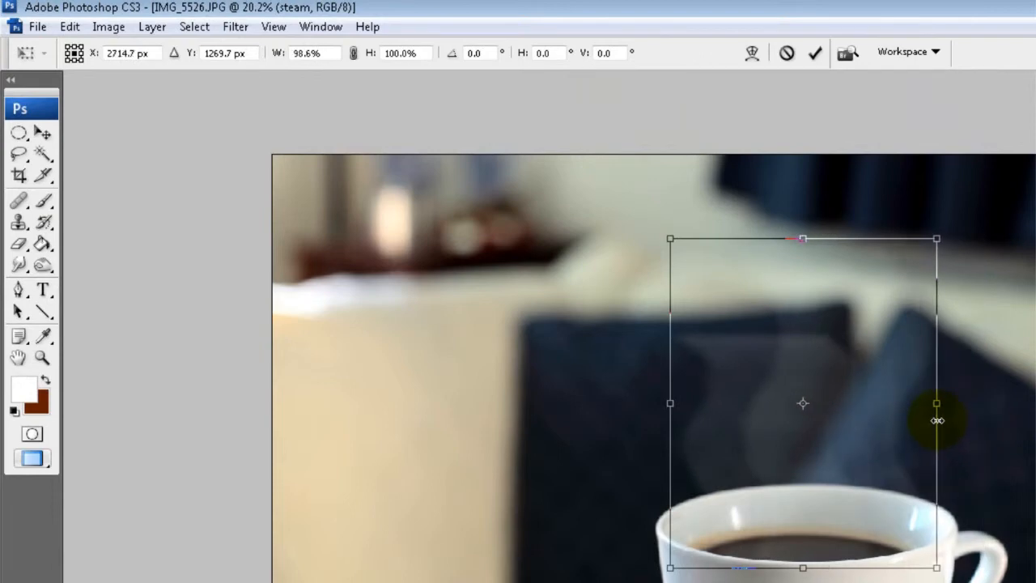